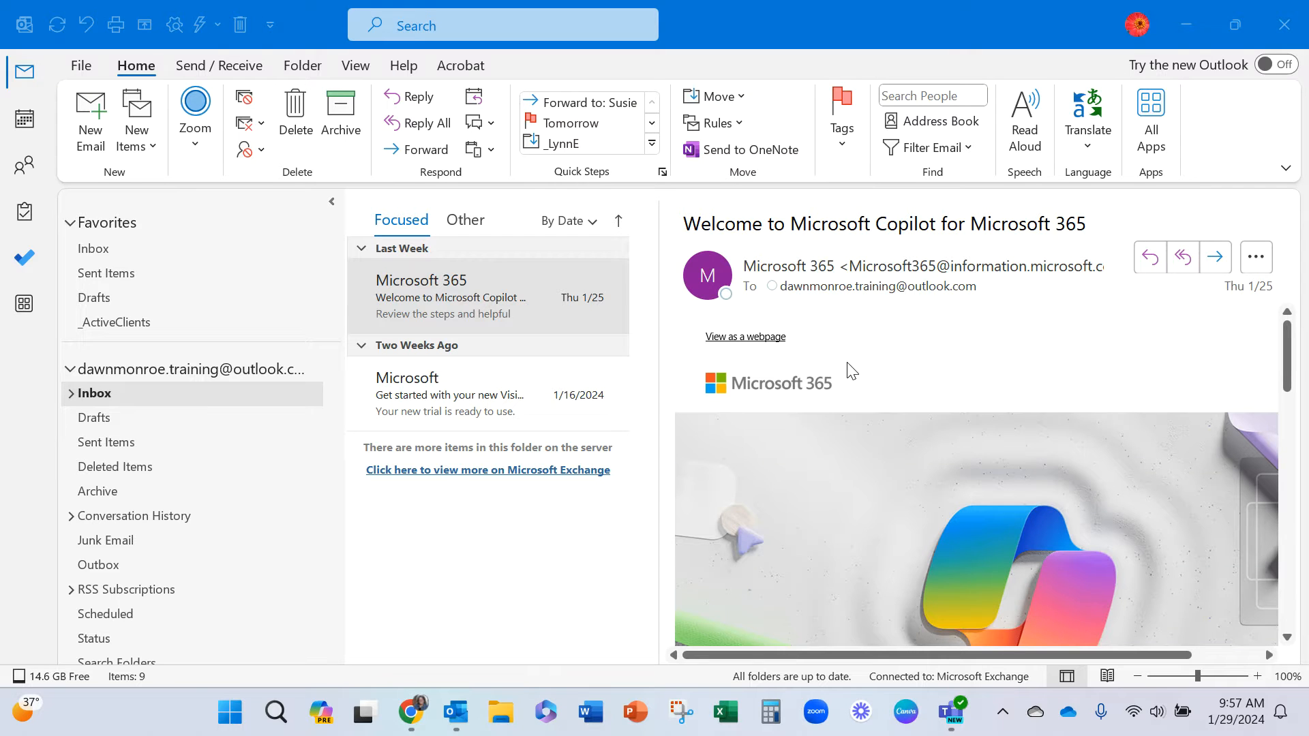
mouse_move(741, 135)
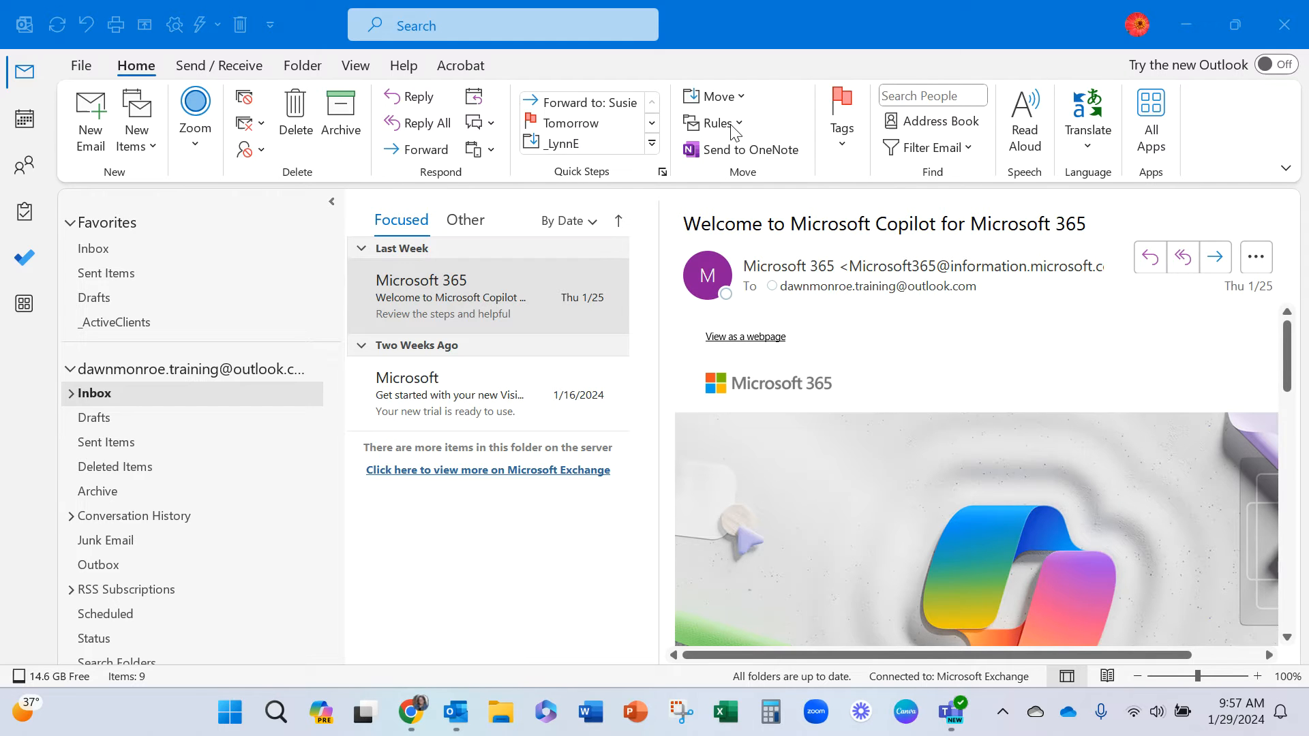
- Select the Microsoft 365 message and show the Rules dropdown options
left_click(450, 296)
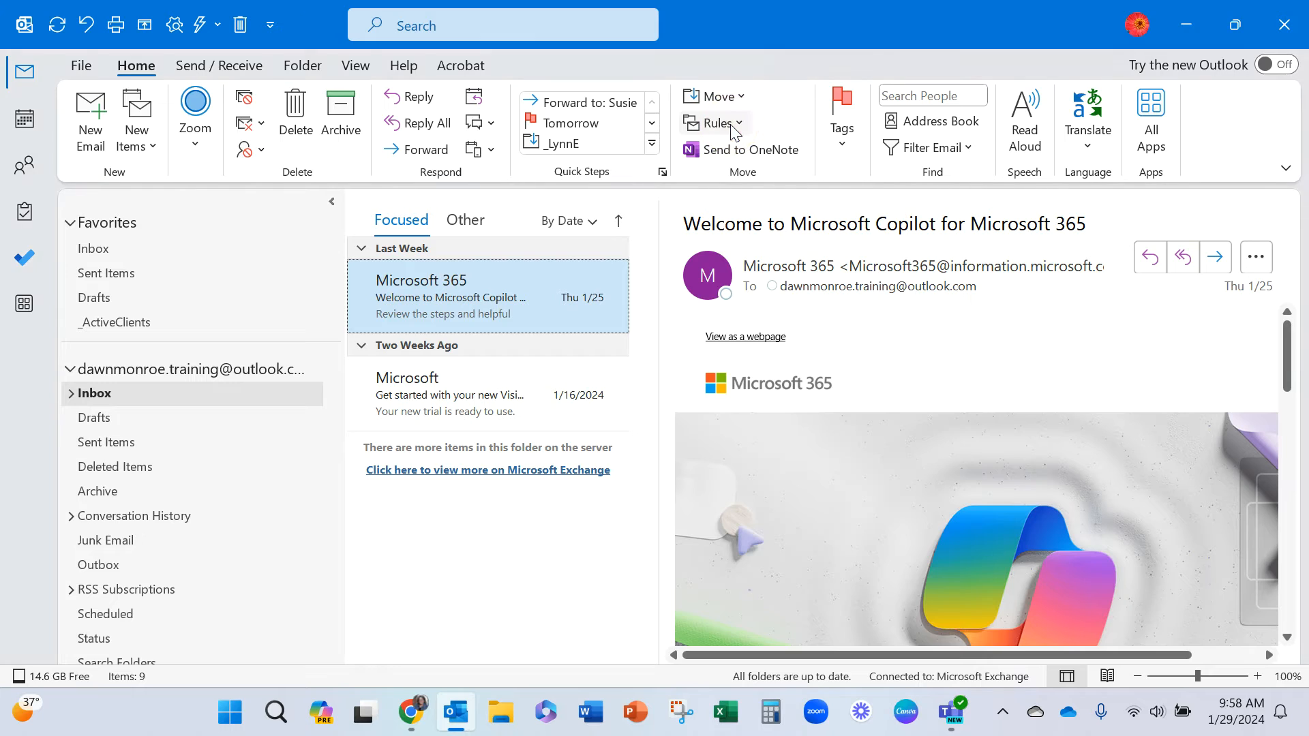
left_click(716, 123)
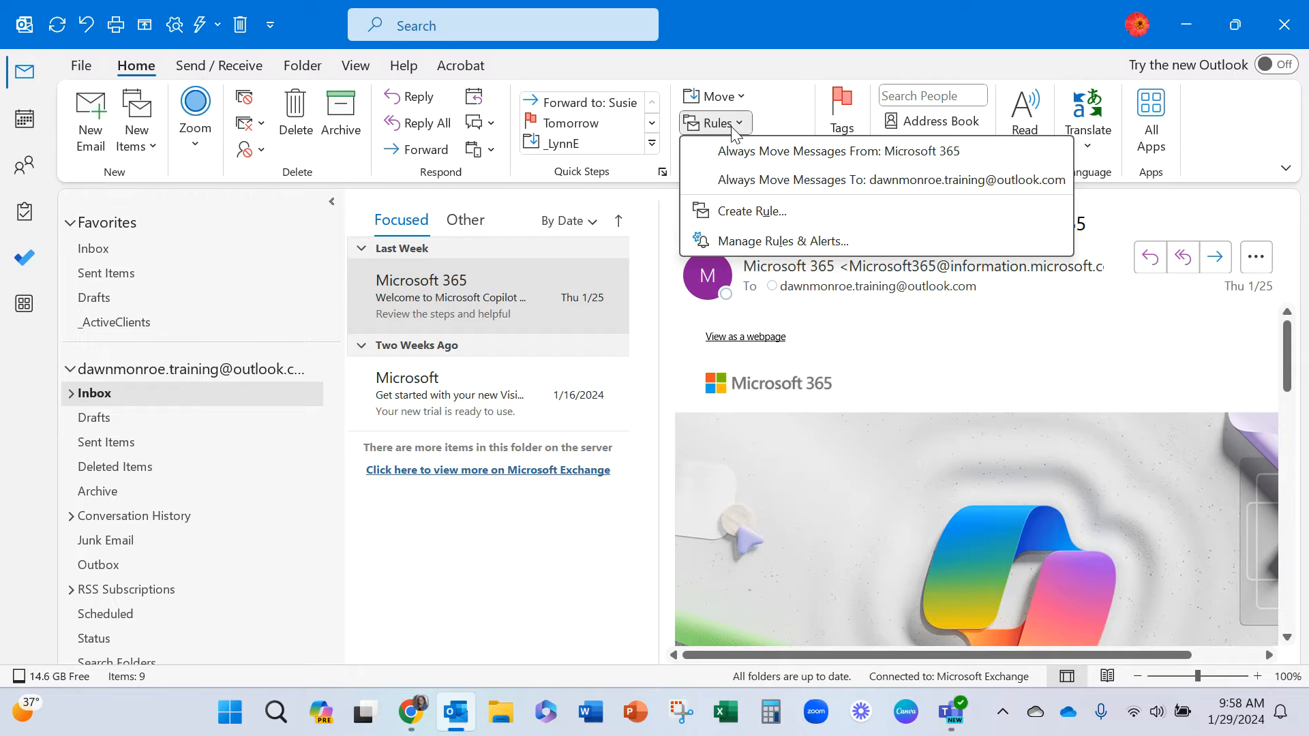
- From Manage Rules & Alerts, start a new rule using 'Apply rule on messages I send'
left_click(783, 241)
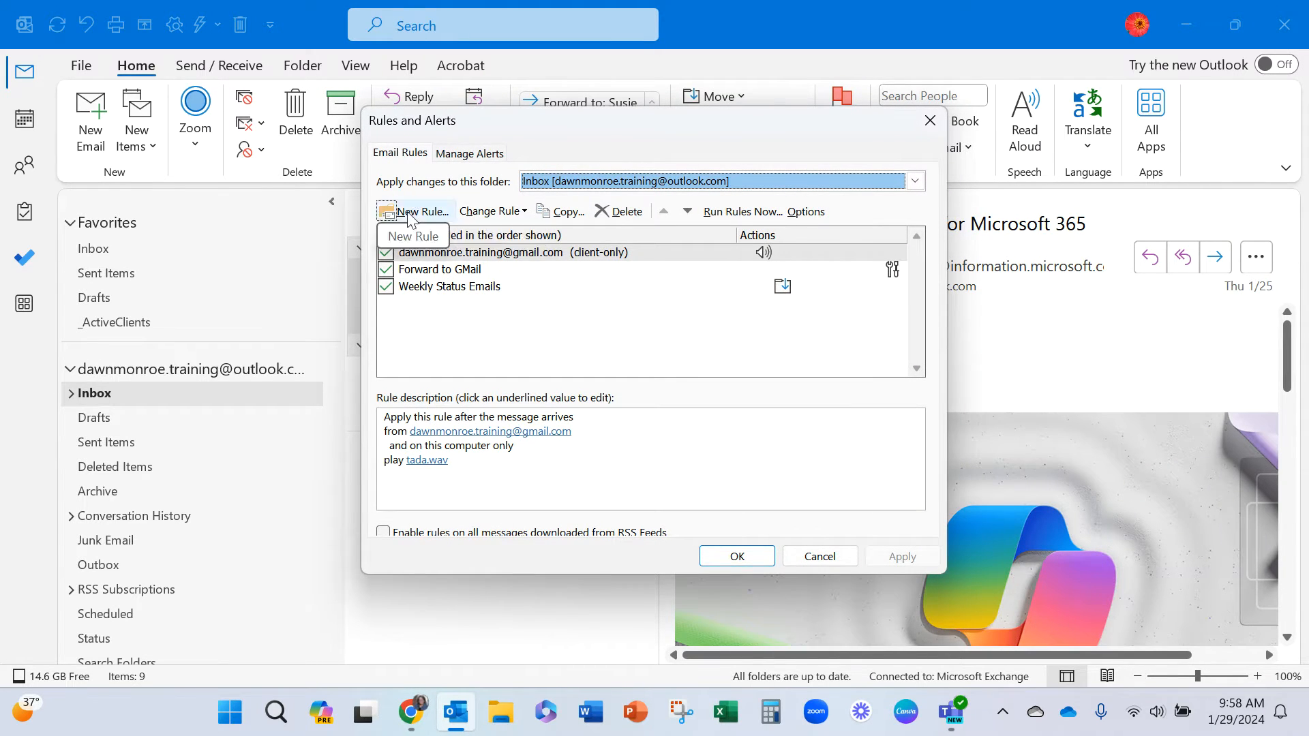
left_click(420, 212)
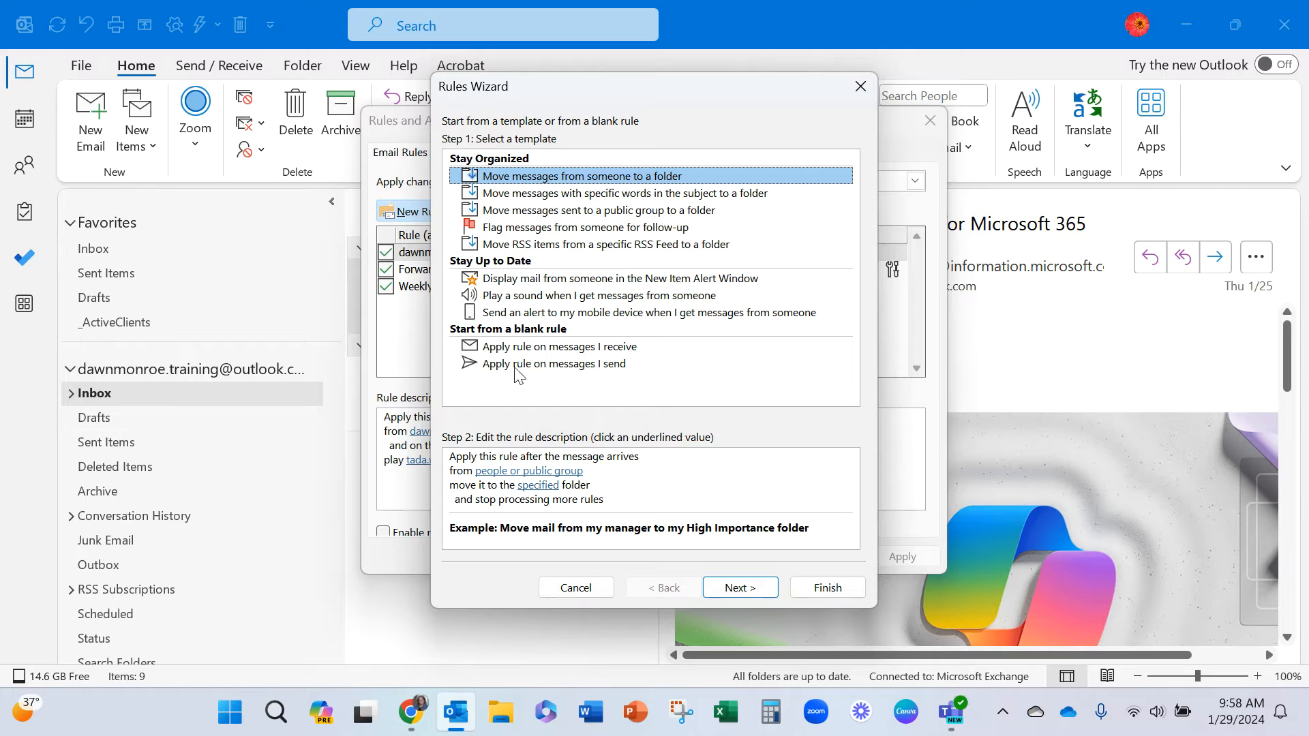
left_click(553, 363)
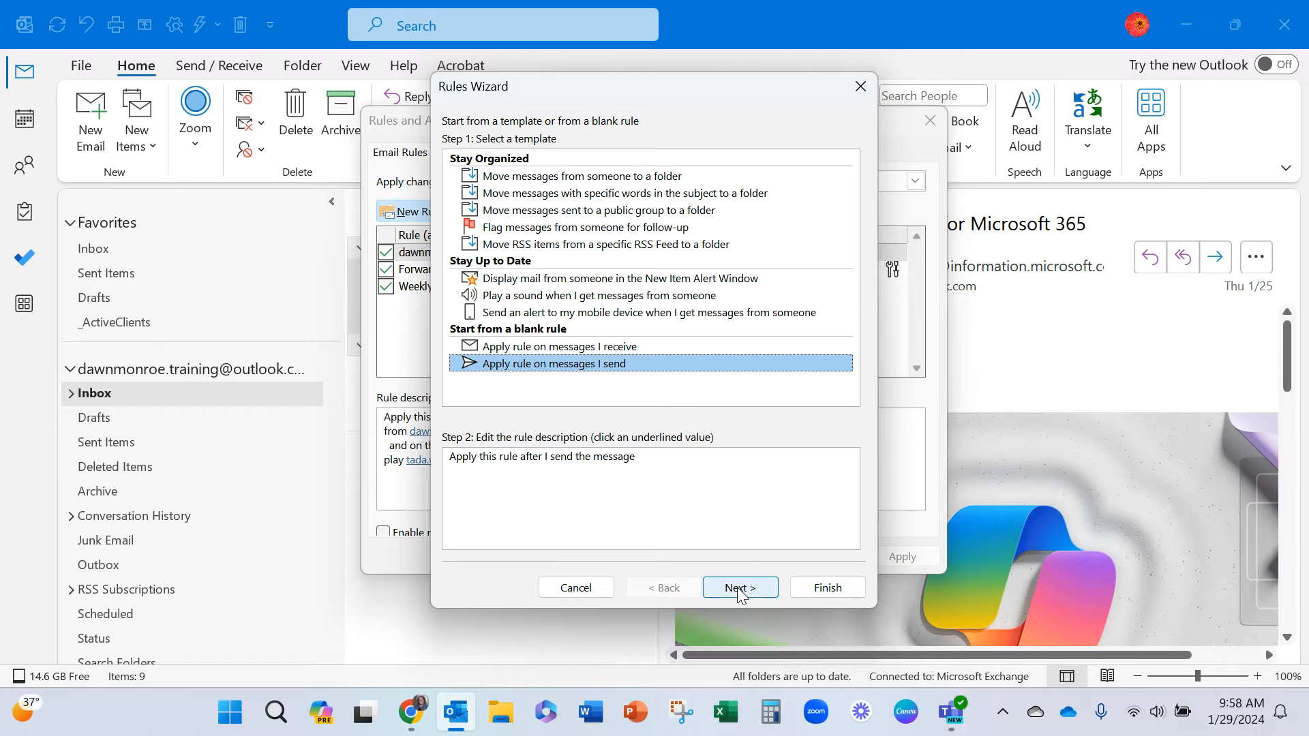
- Add the 'sent to people or public group' condition with Charlie Laptop as recipient
left_click(738, 587)
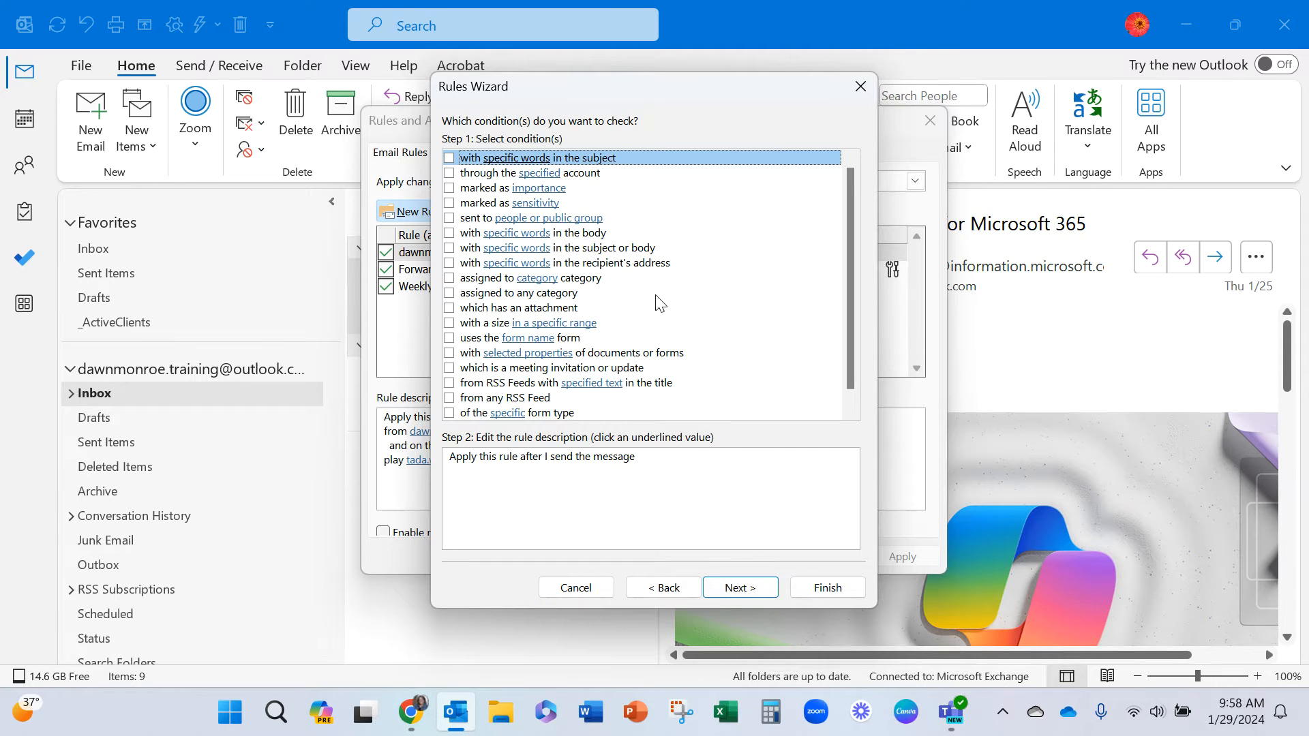
mouse_move(464, 226)
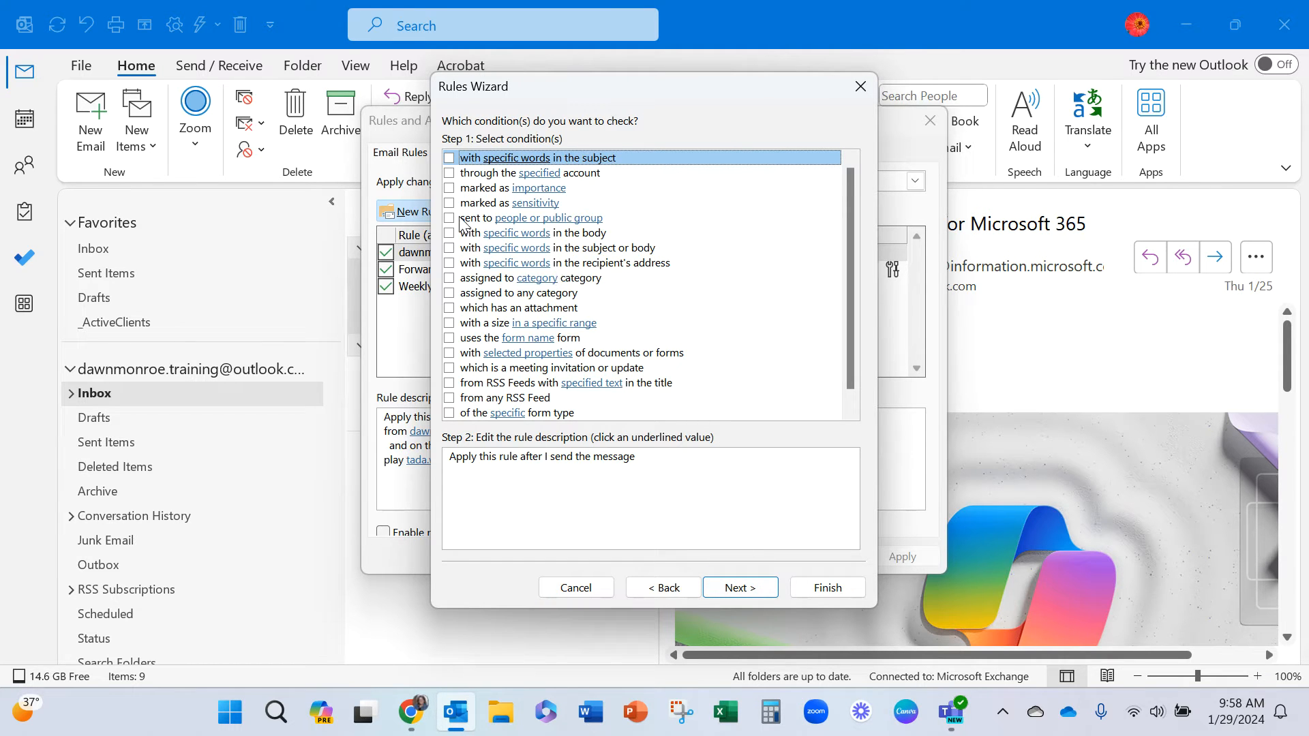
left_click(449, 218)
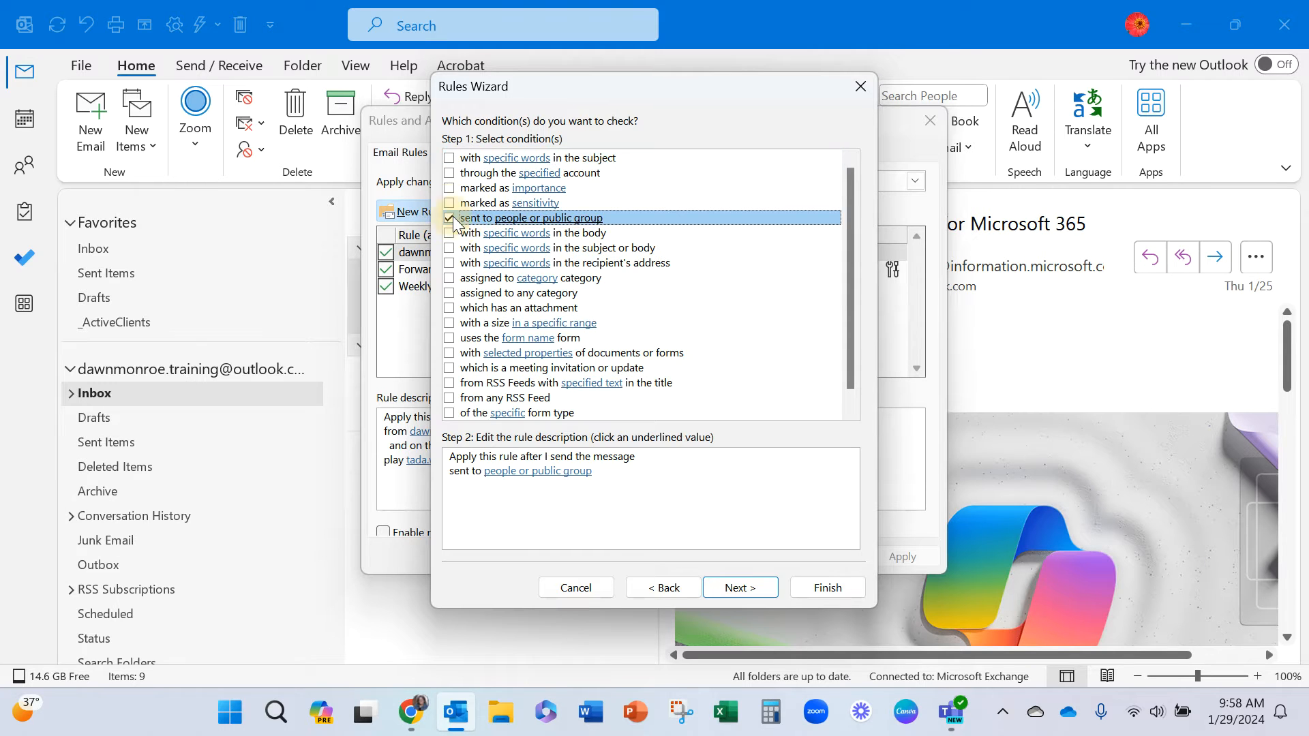
left_click(450, 218)
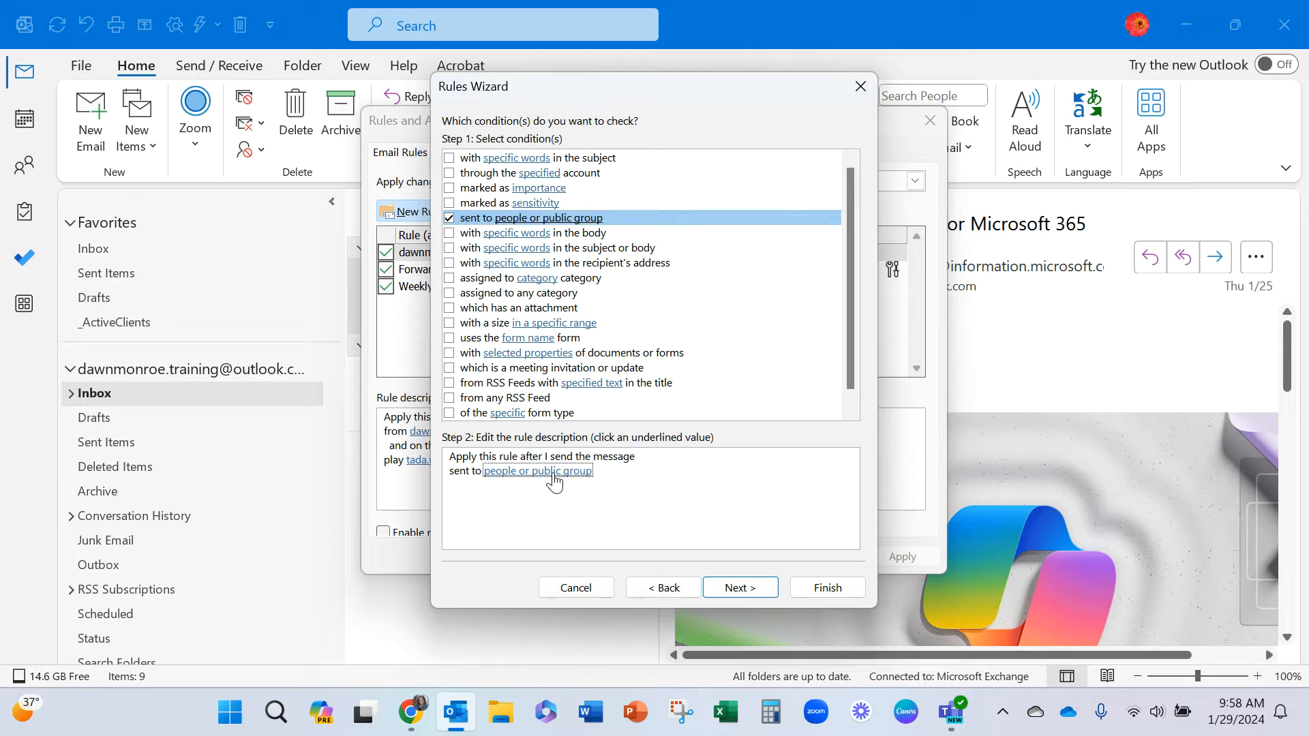
left_click(538, 472)
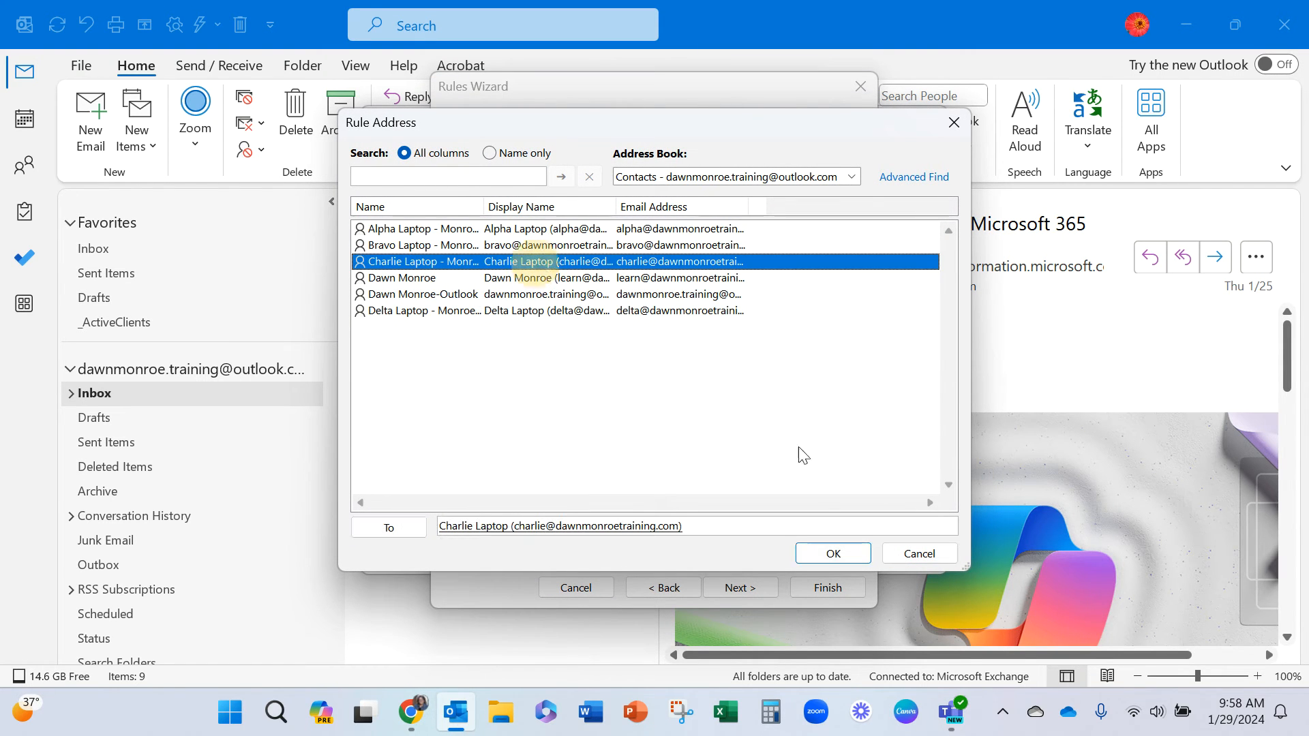
left_click(830, 553)
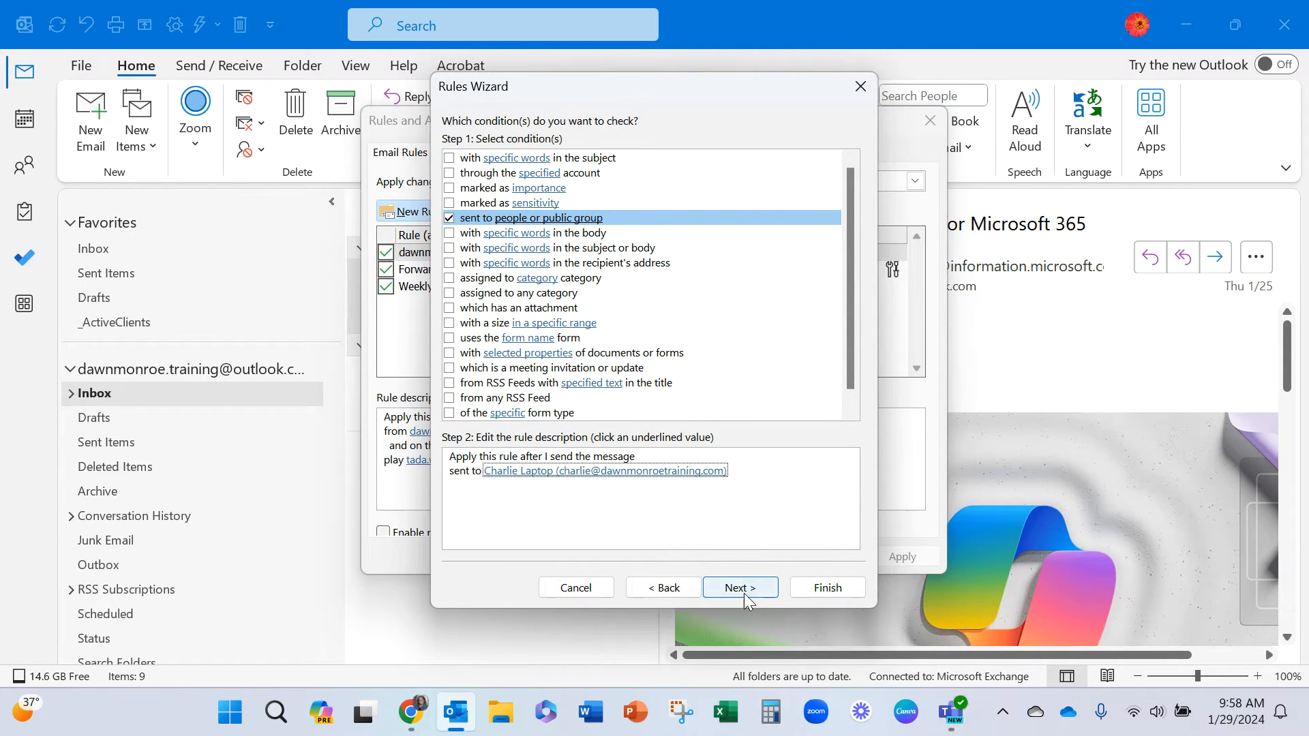
- Add a Cc action for Delta Laptop, then skip the exceptions step
left_click(738, 588)
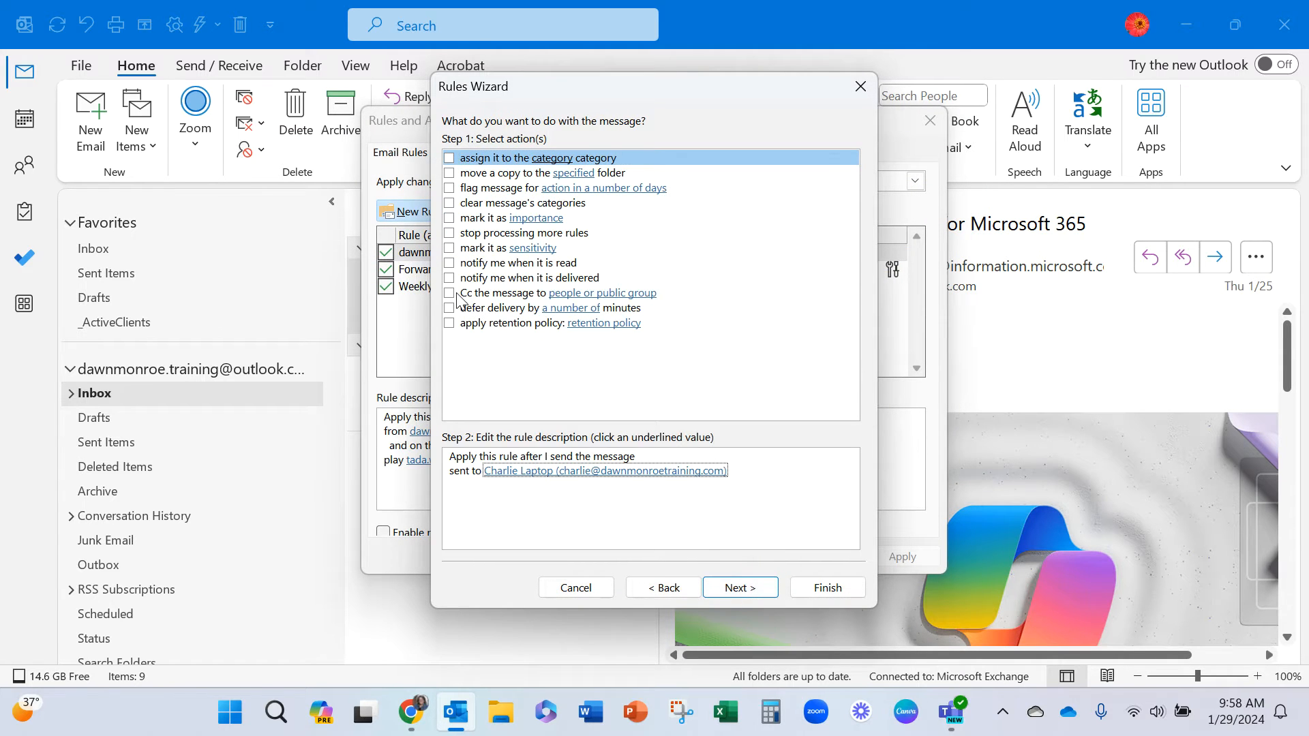
left_click(449, 293)
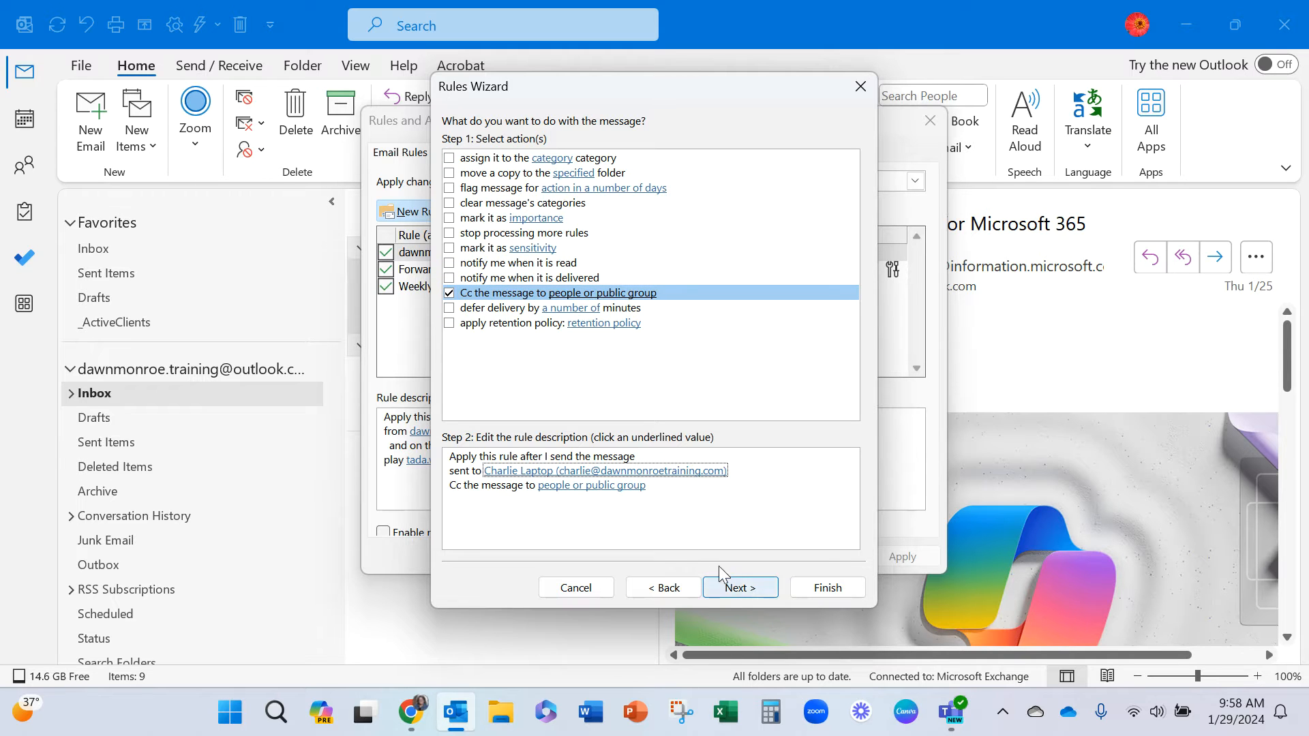
left_click(591, 485)
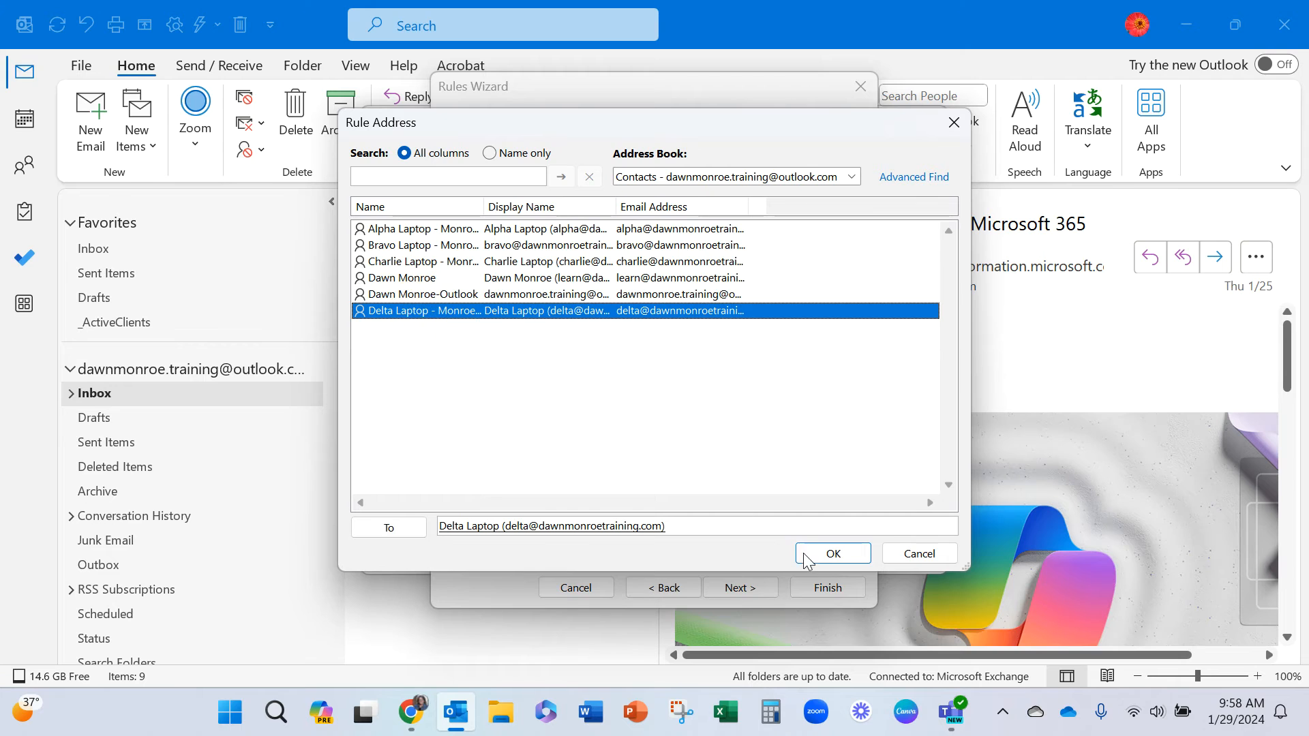
left_click(830, 554)
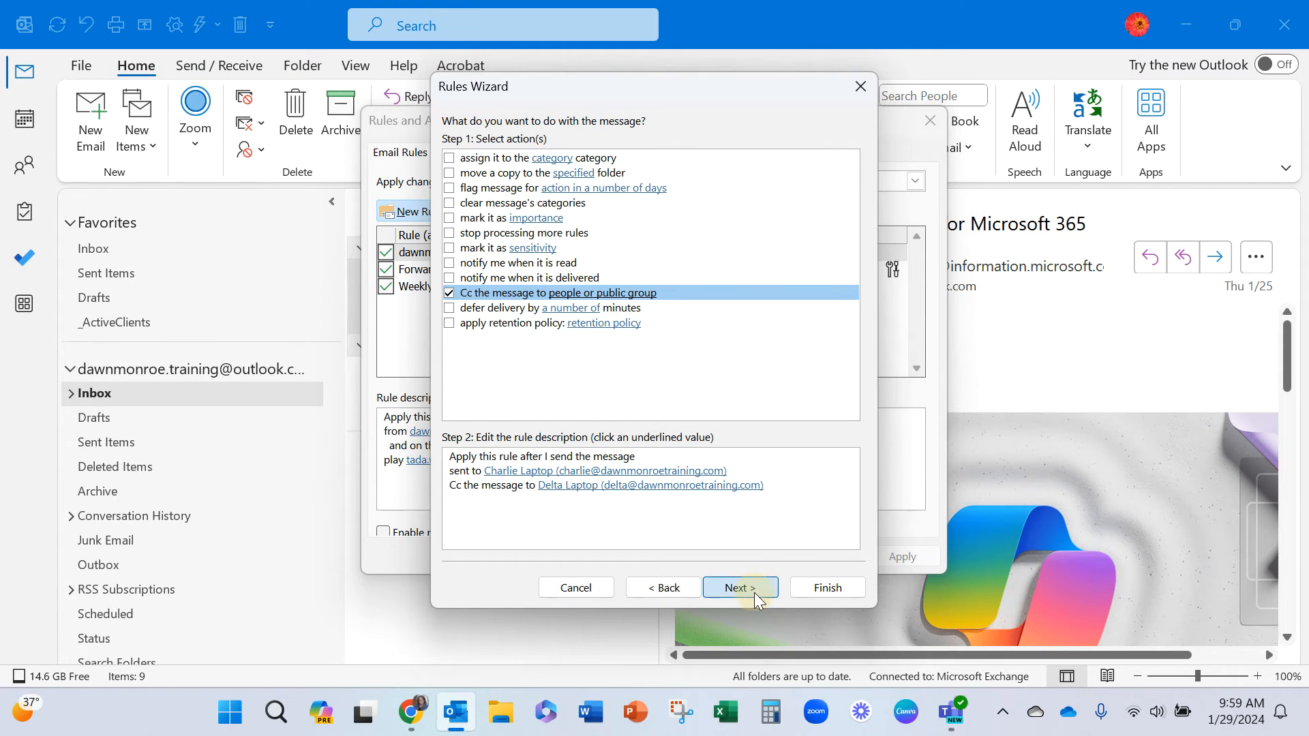
left_click(738, 588)
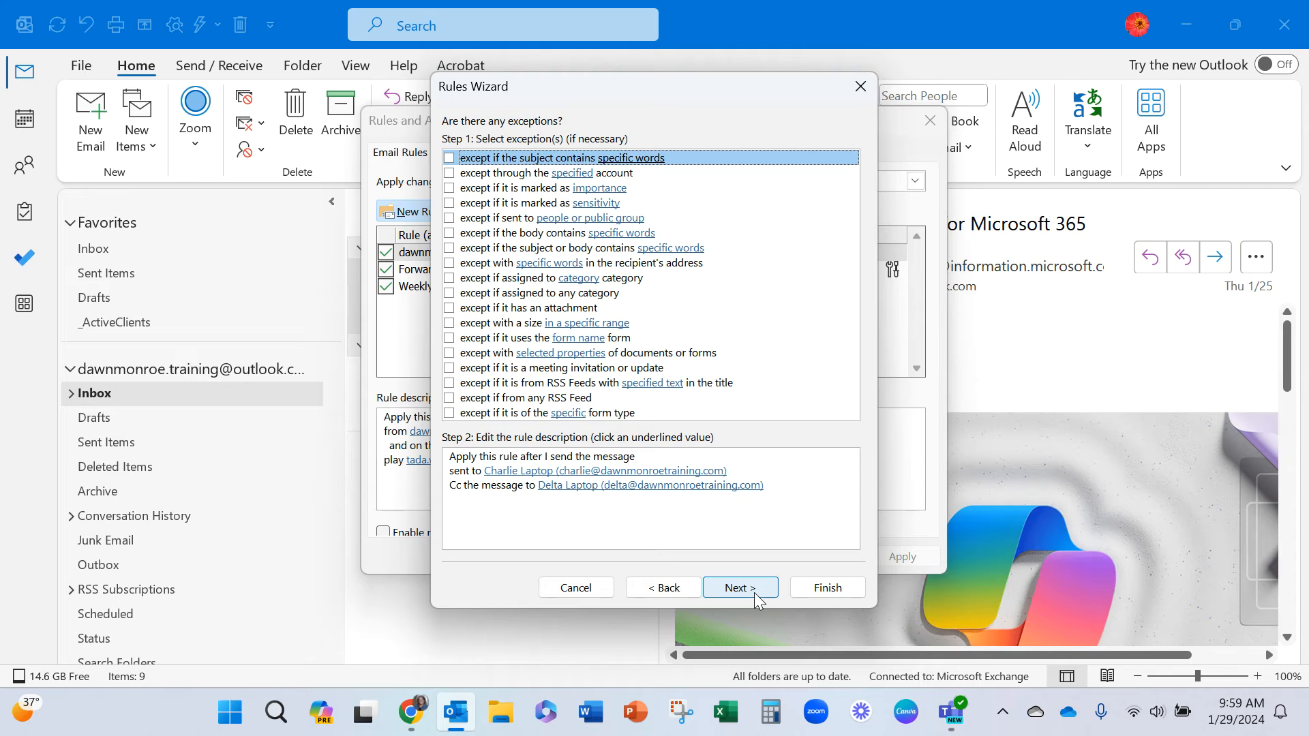
left_click(739, 588)
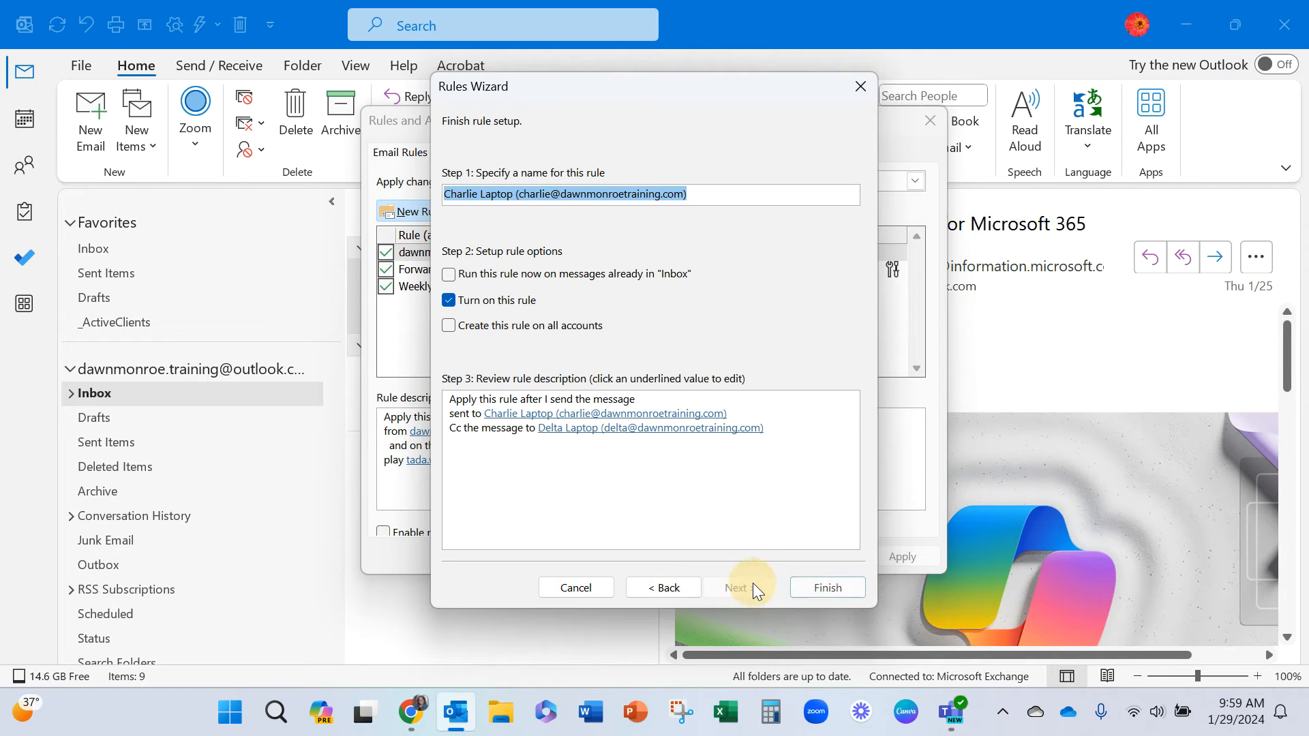